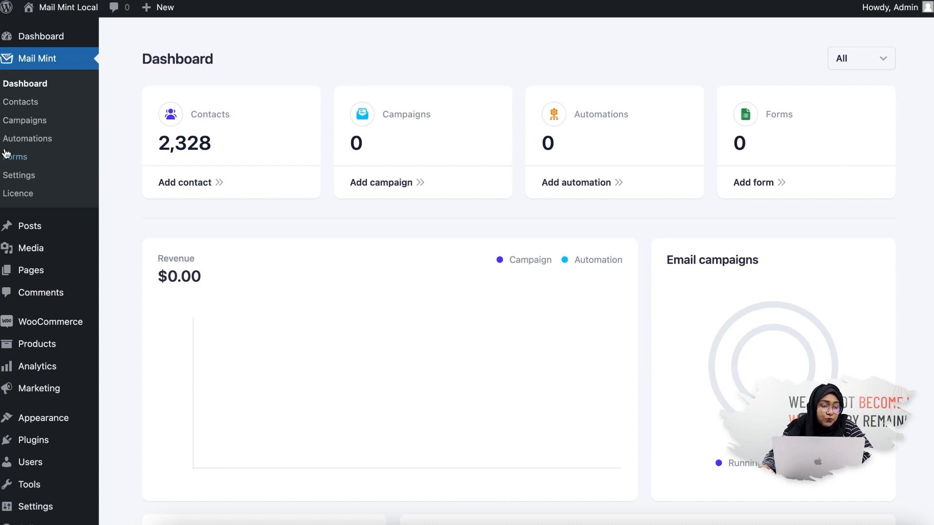
# Go to the Automations list and start a new automation
pyautogui.click(27, 139)
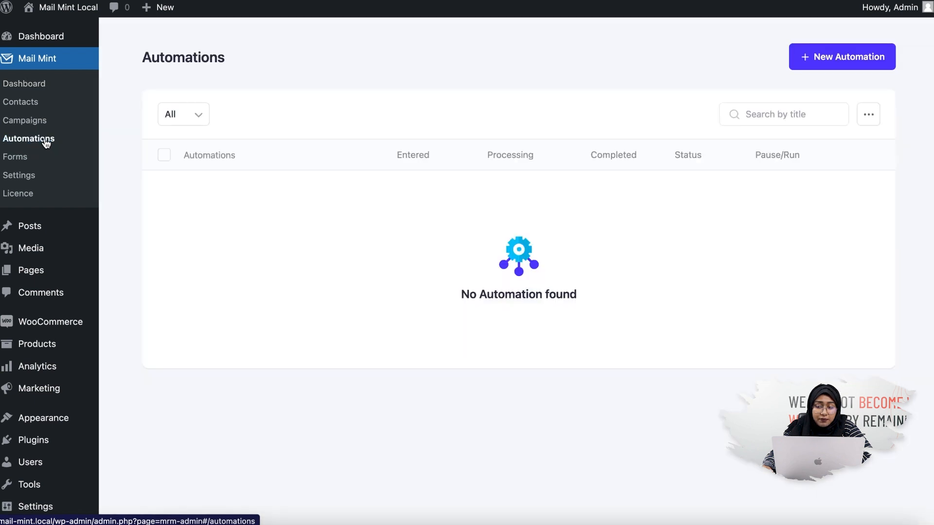
pyautogui.click(842, 56)
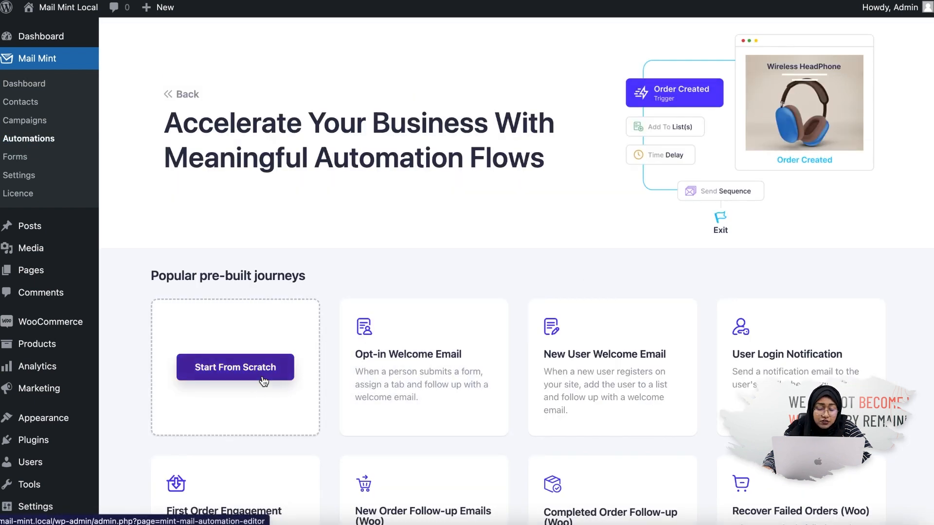
# Start a blank automation and name it 'New Order Placed'
pyautogui.click(235, 366)
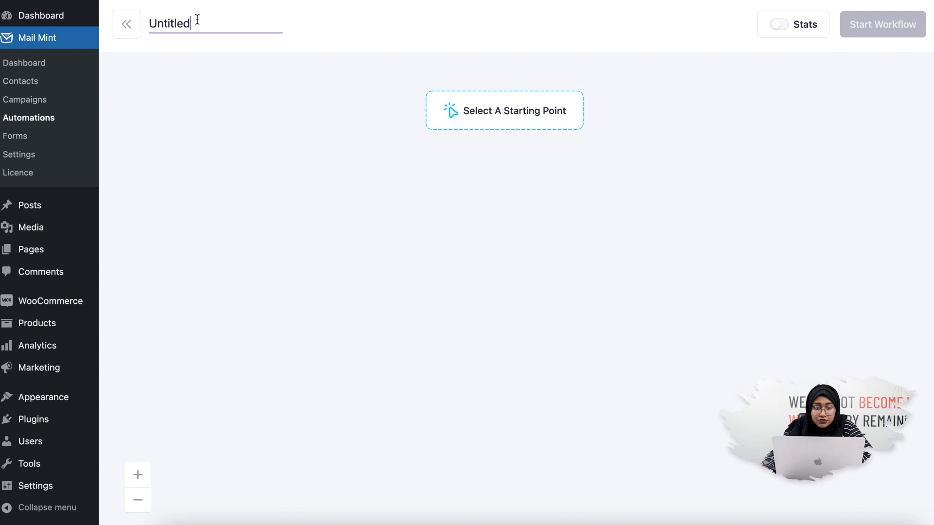
pyautogui.write('New')
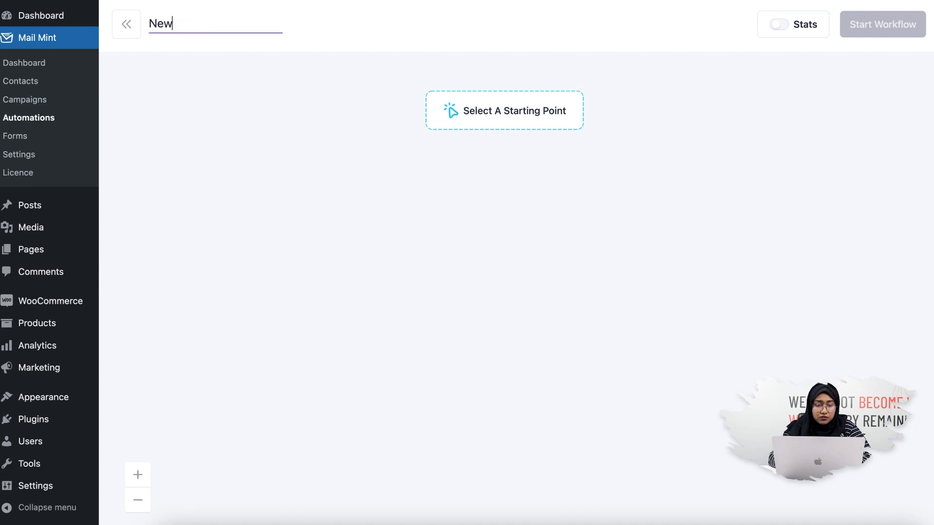
pyautogui.write('Order')
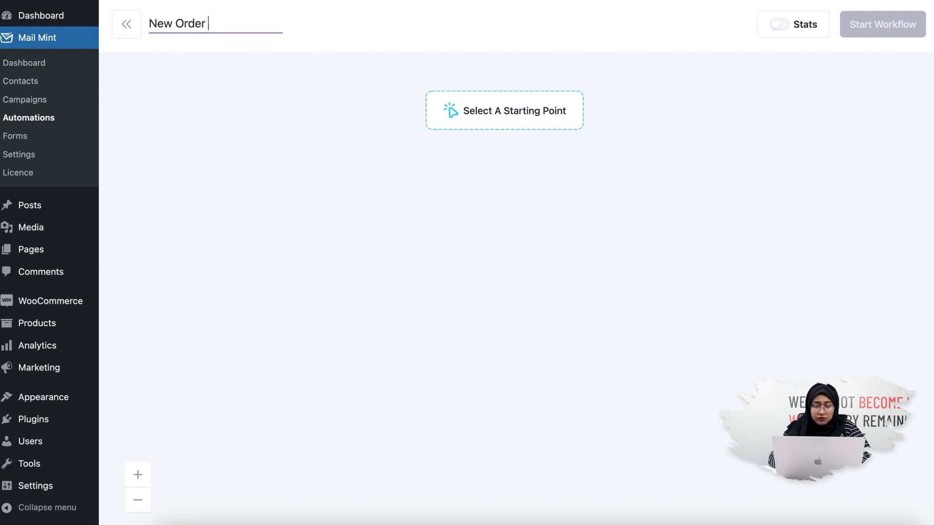
pyautogui.write('Placed')
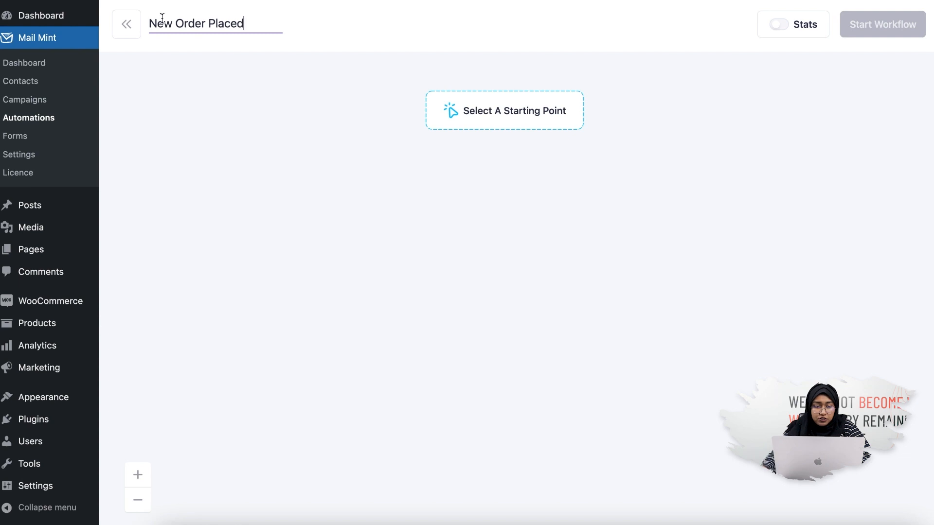
# Set WooCommerce's New Order Placed event as the automation trigger
pyautogui.click(504, 110)
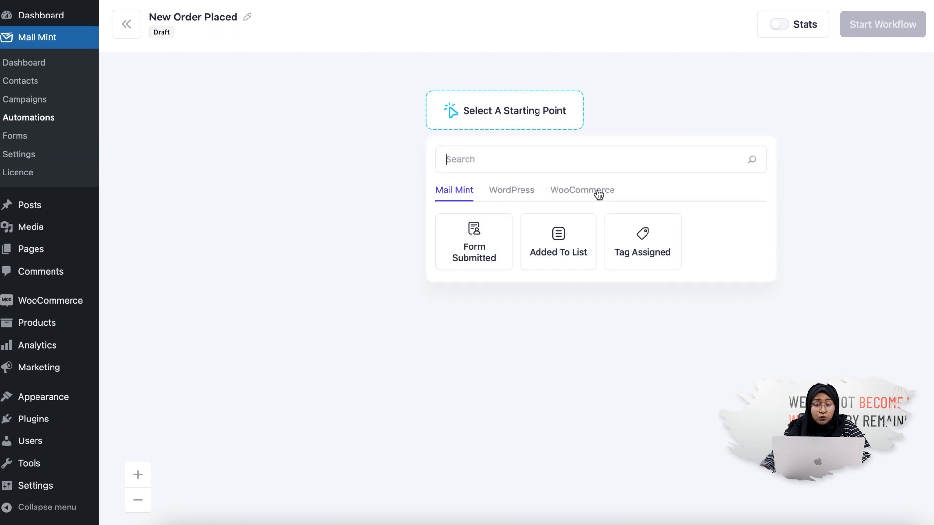
pyautogui.click(582, 190)
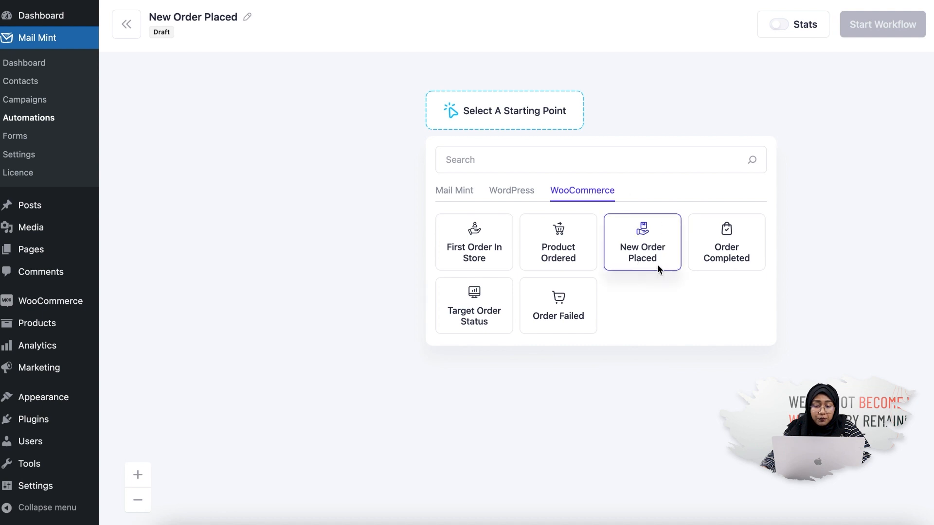
pyautogui.click(642, 242)
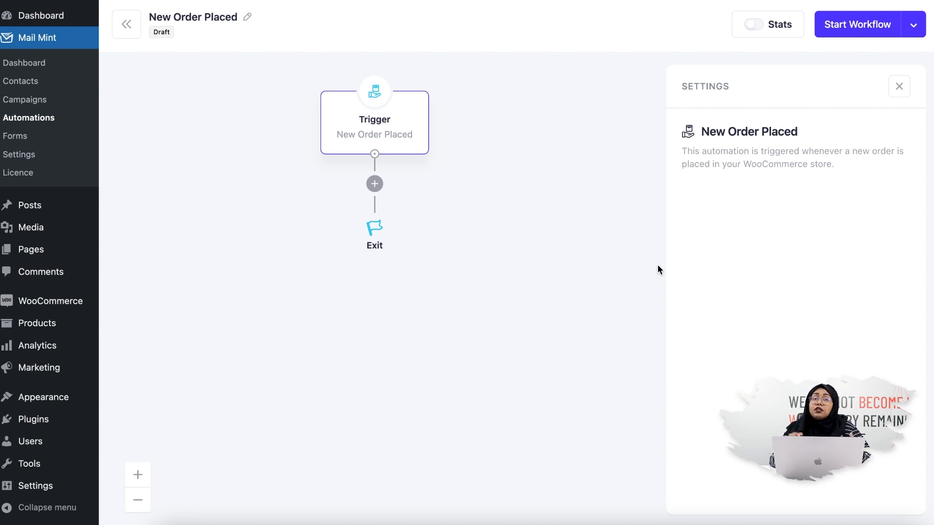
pyautogui.moveTo(521, 201)
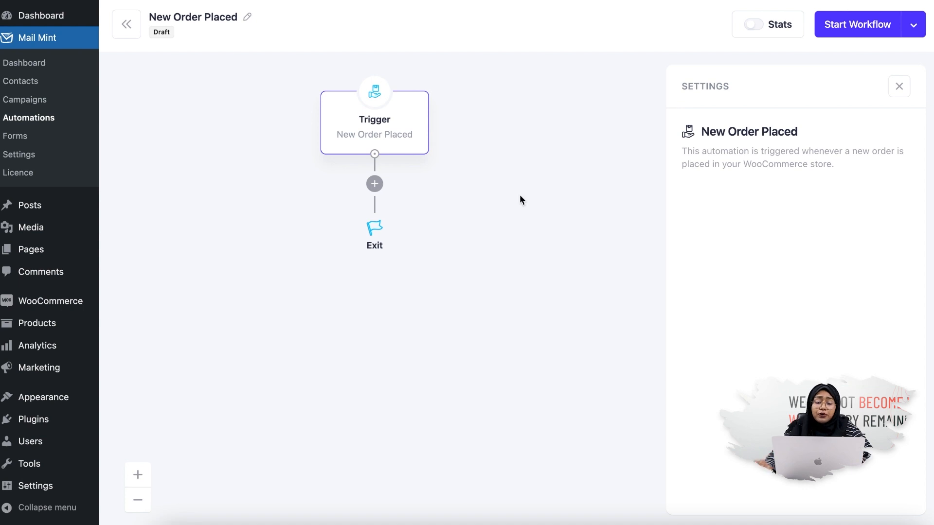
pyautogui.moveTo(374, 185)
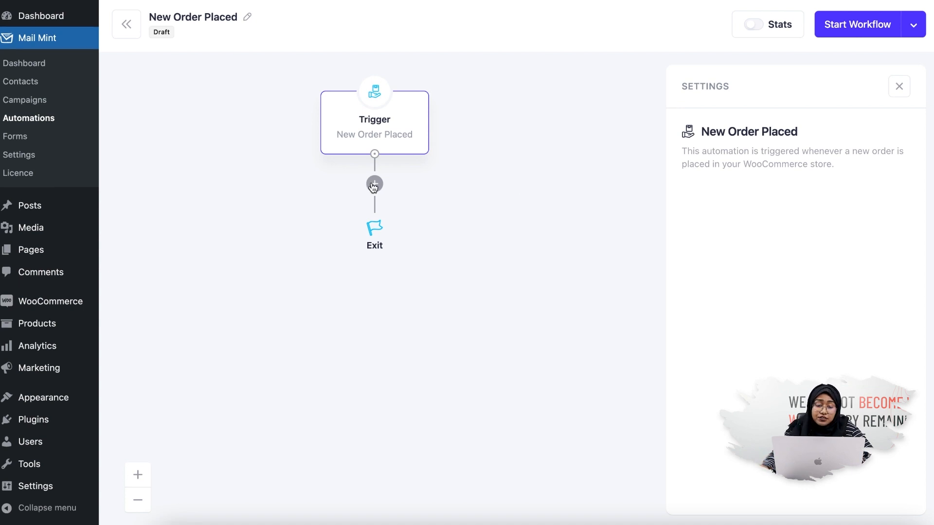
# Open the actions list for the step after the New Order Placed trigger
pyautogui.click(374, 183)
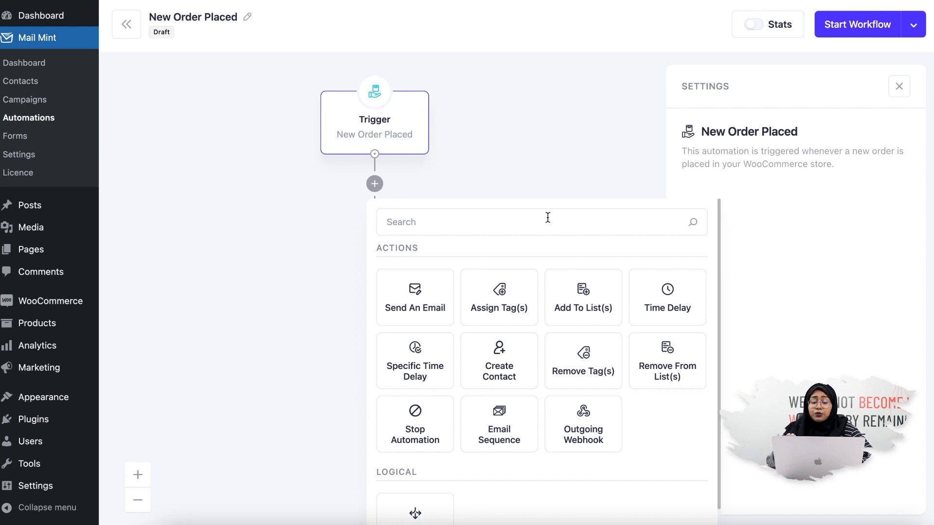
pyautogui.moveTo(517, 241)
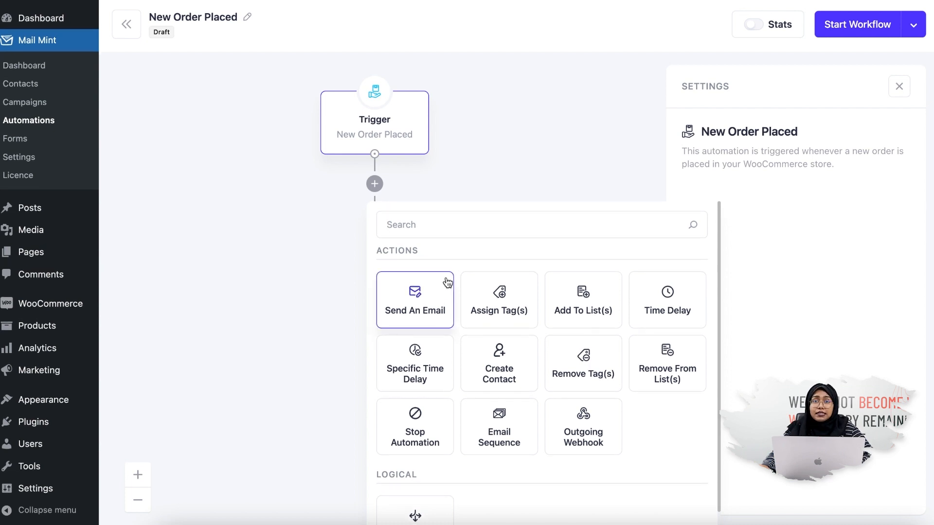
# Add a Send An Email step with subject 'You've placed your order successfully' and preview 'Thanks for purchasing from us'
pyautogui.click(415, 300)
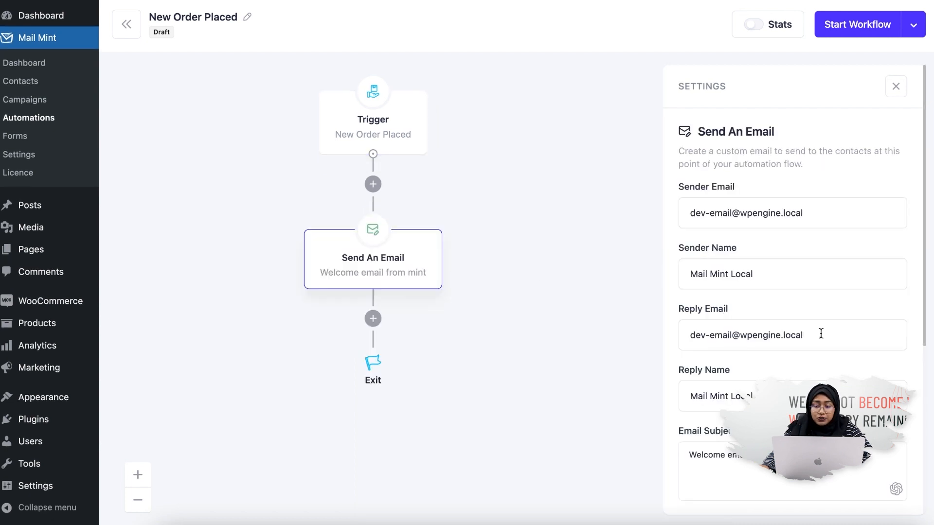
pyautogui.scroll(-3)
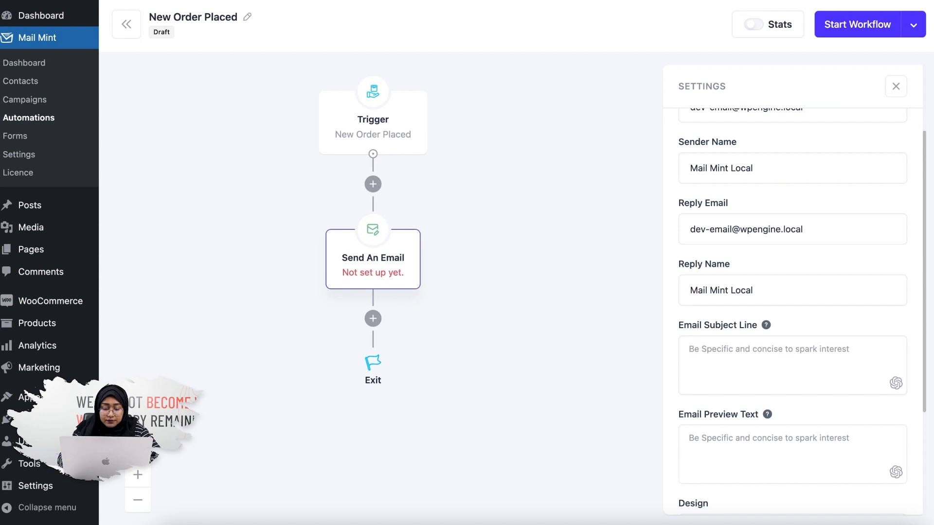
pyautogui.write("You've placed your order successfully")
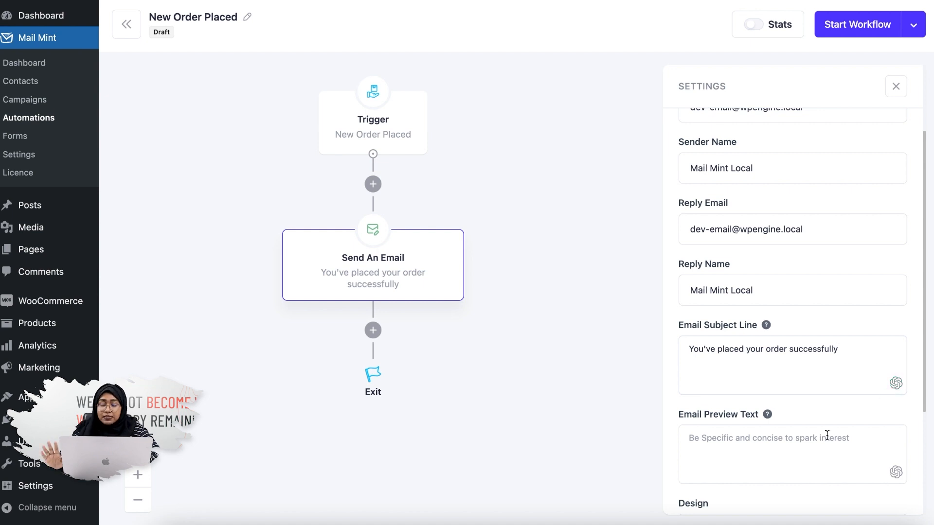
pyautogui.scroll(-3)
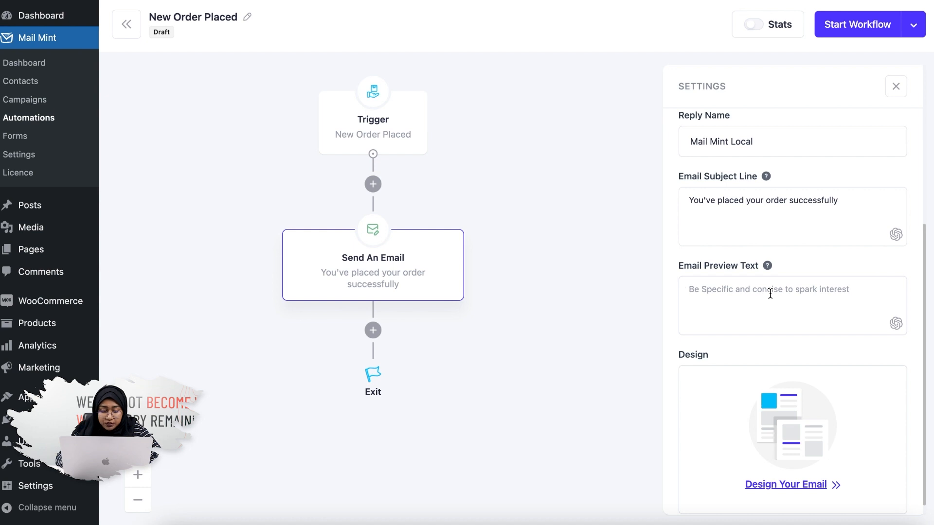
pyautogui.write('Thanks for')
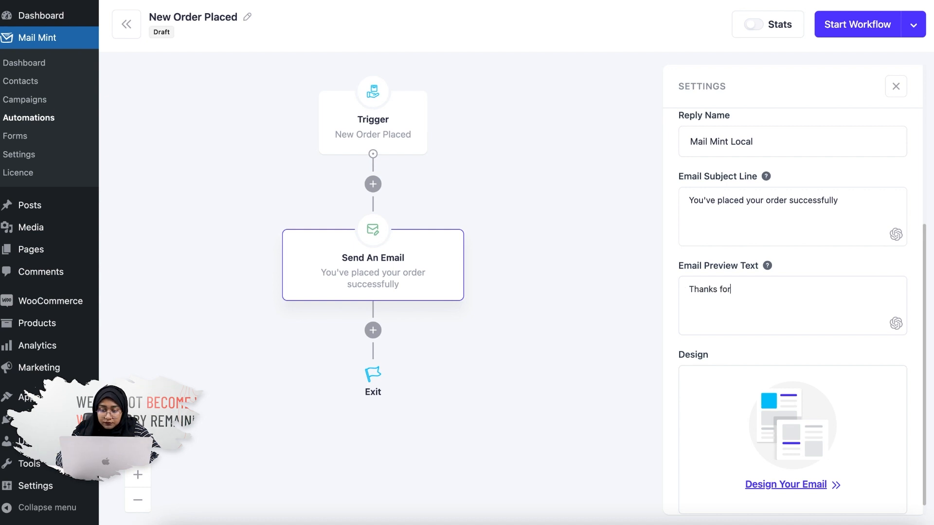
pyautogui.write('purchasing from us')
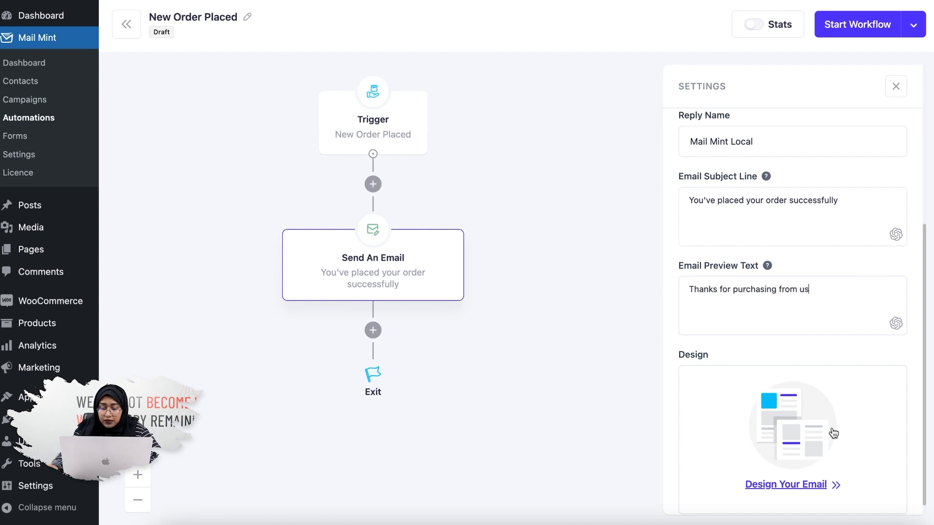
# Start a blank email design, then upload and insert the banner screenshot
pyautogui.click(785, 484)
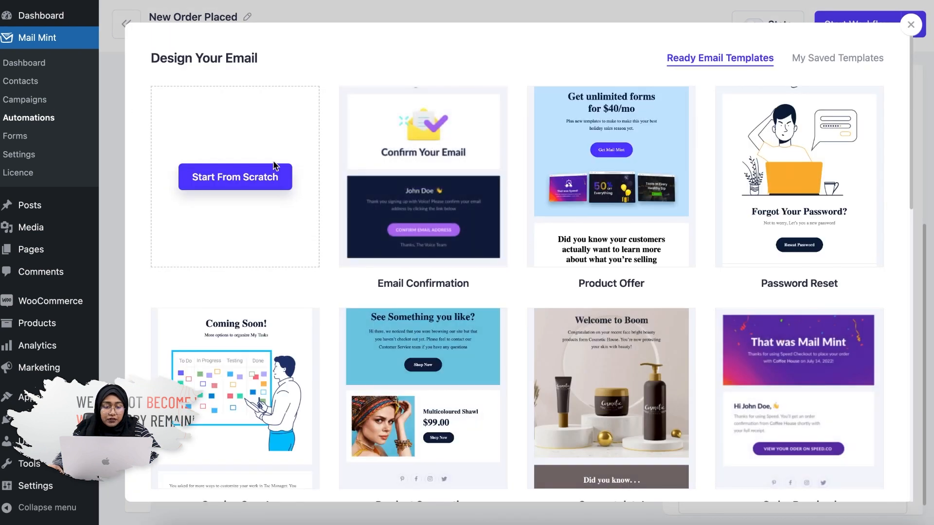
pyautogui.click(235, 176)
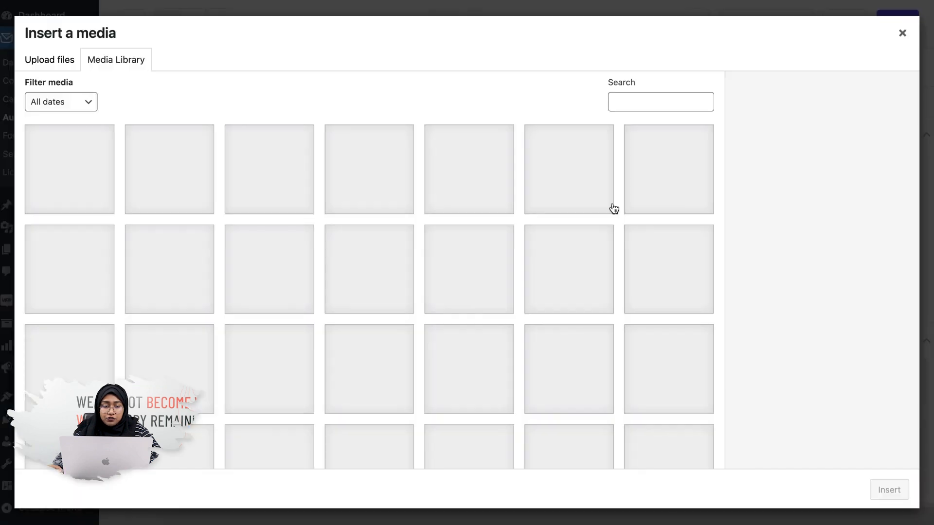
pyautogui.click(49, 59)
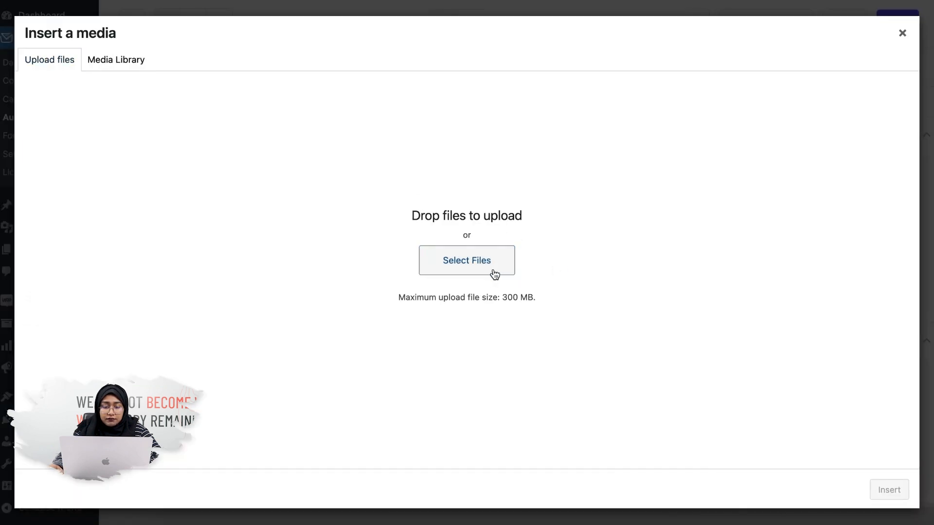
pyautogui.click(466, 260)
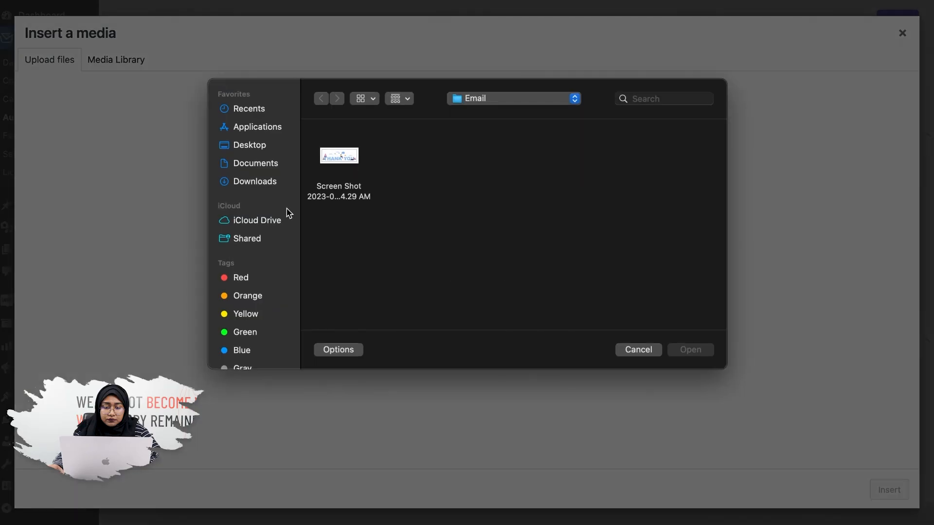
pyautogui.click(338, 155)
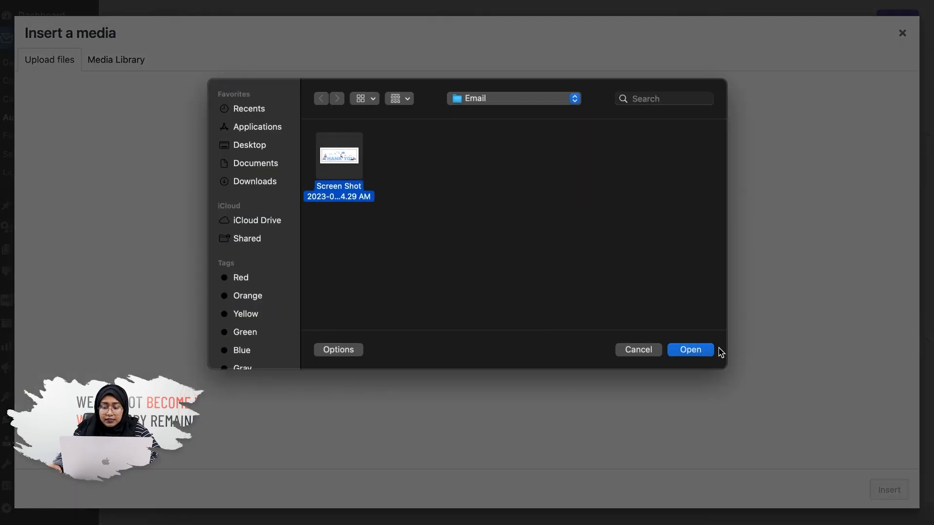
pyautogui.click(691, 350)
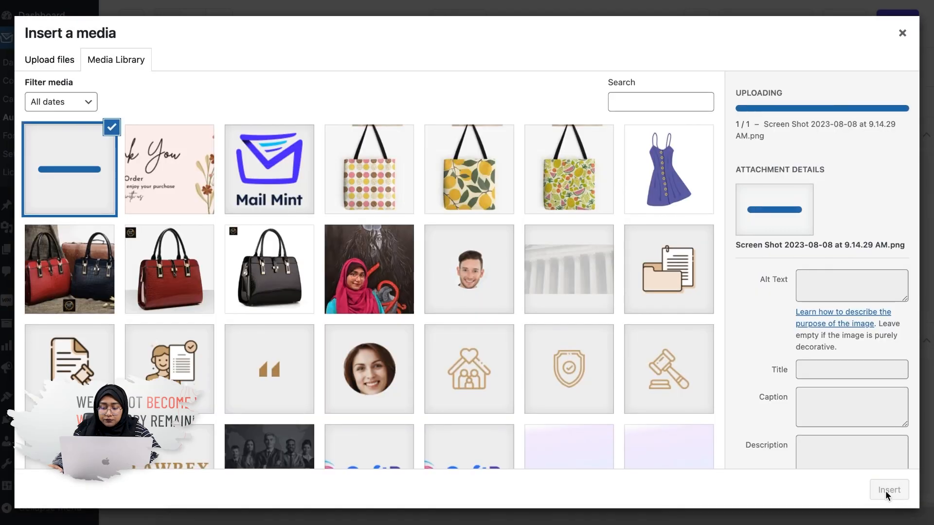
pyautogui.click(888, 489)
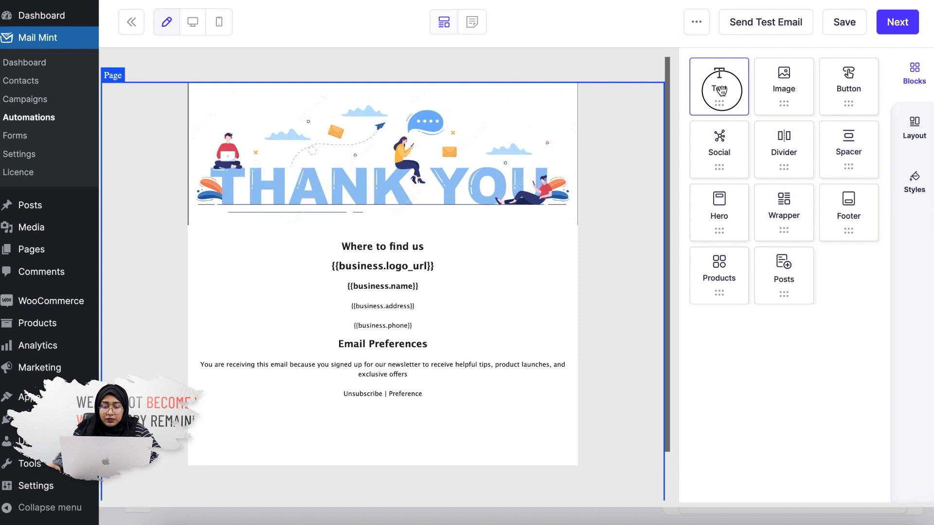
# Add a text block beneath the Thank You banner with black text colour
pyautogui.click(719, 86)
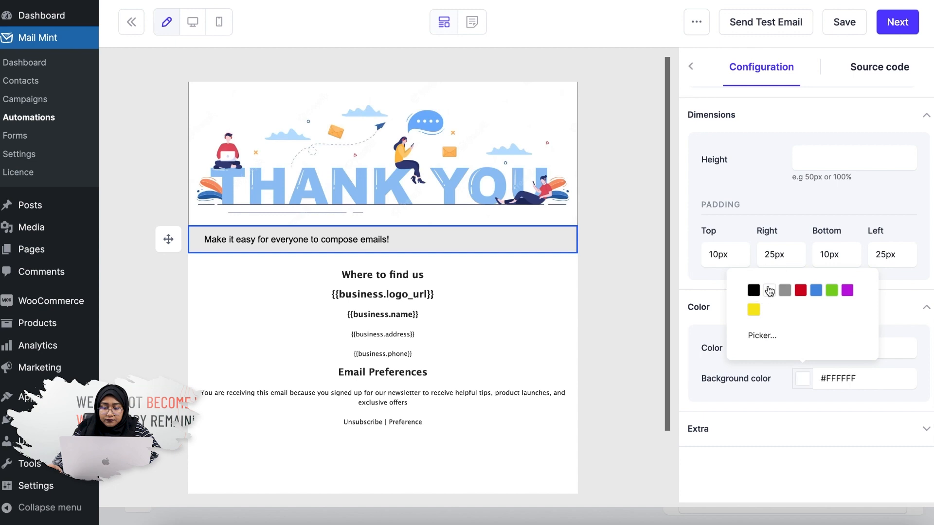
pyautogui.click(753, 290)
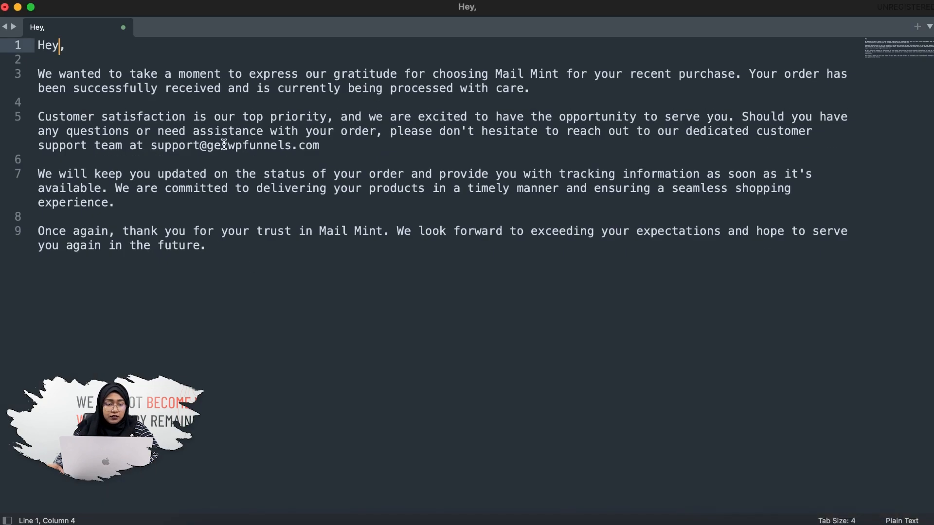
# Select the whole thank-you message in Sublime Text for copying into the email
pyautogui.moveTo(51, 45); pyautogui.dragTo(319, 145)
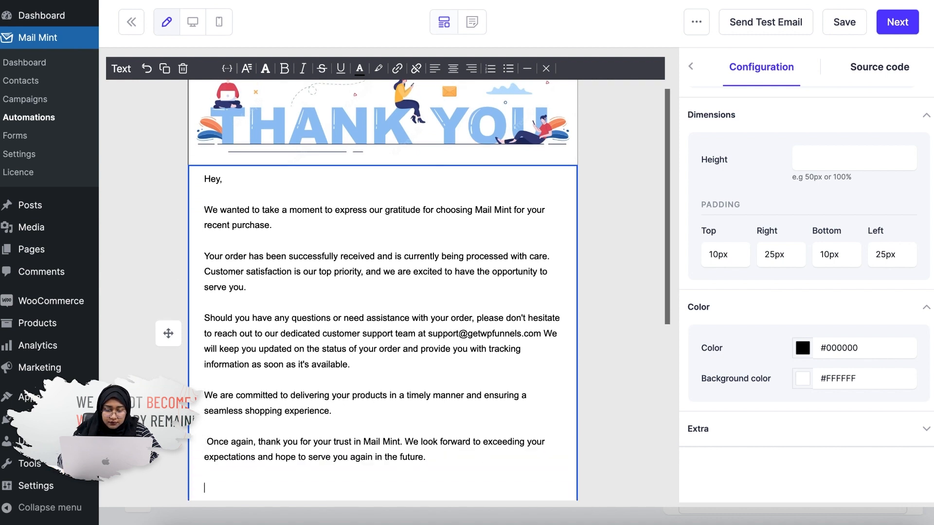
# Add the 'Best Regards, Mail Mint' sign-off and insert {{contact.firstName}} after 'Hey'
pyautogui.write('Best Rega')
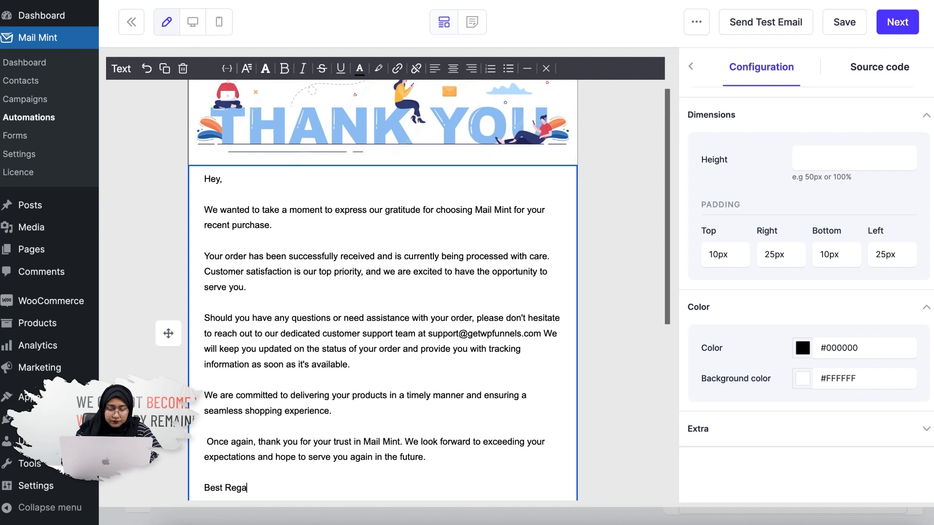
pyautogui.write('rds,')
pyautogui.write('Mail Mint')
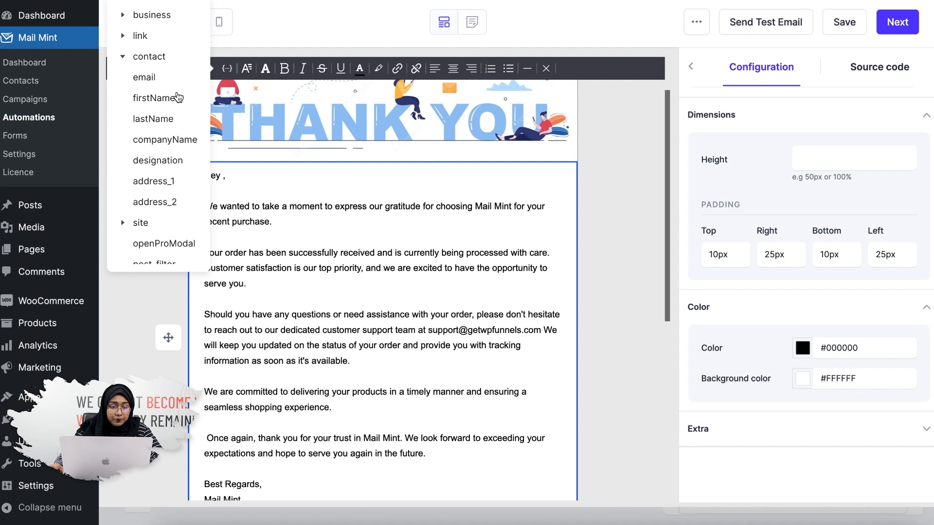
pyautogui.click(153, 98)
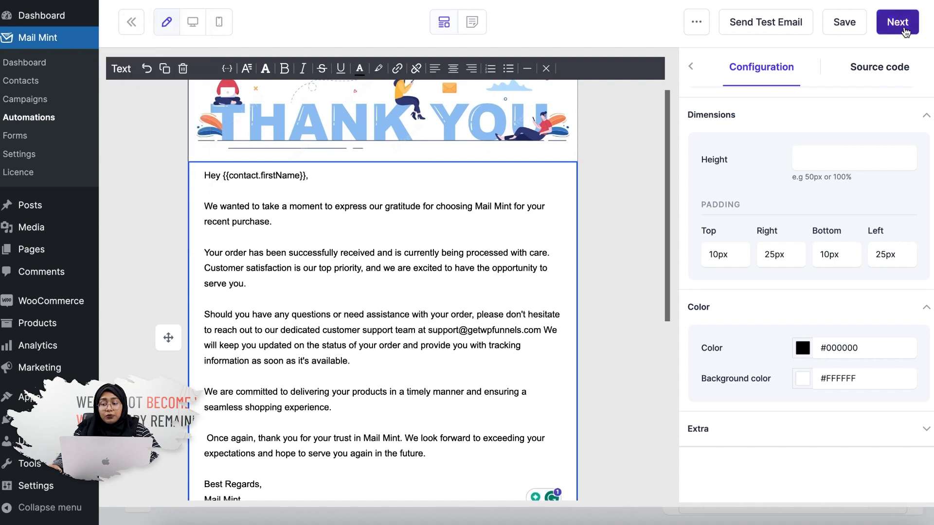
# Save the email design, start the New Order Placed workflow, and return to Automations
pyautogui.click(898, 22)
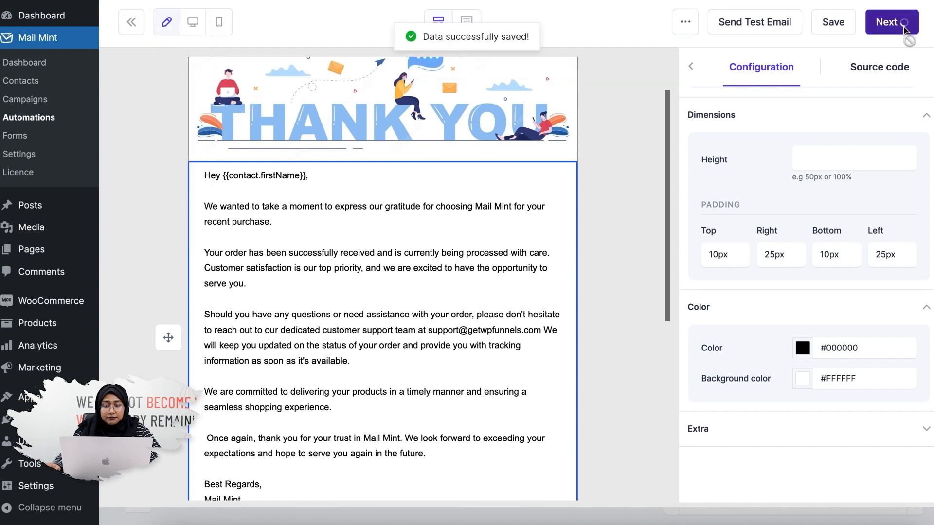
pyautogui.click(890, 21)
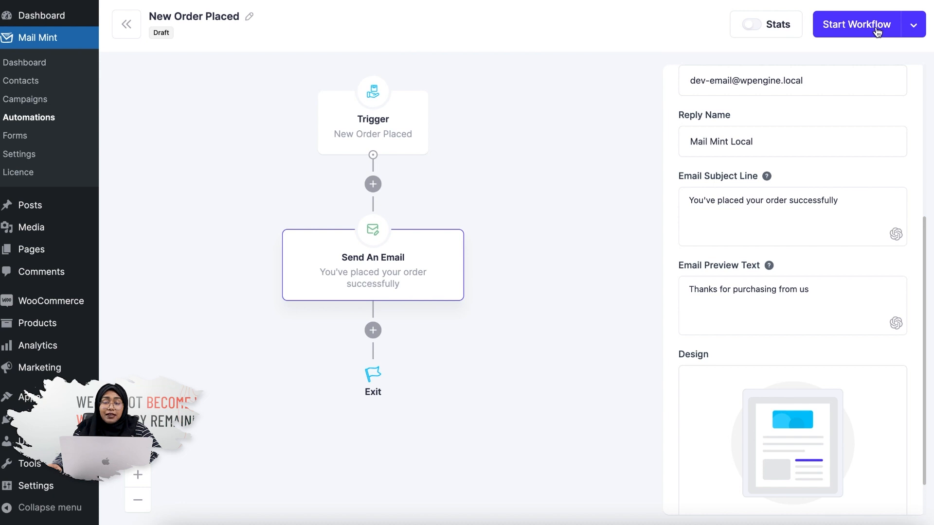
pyautogui.click(860, 24)
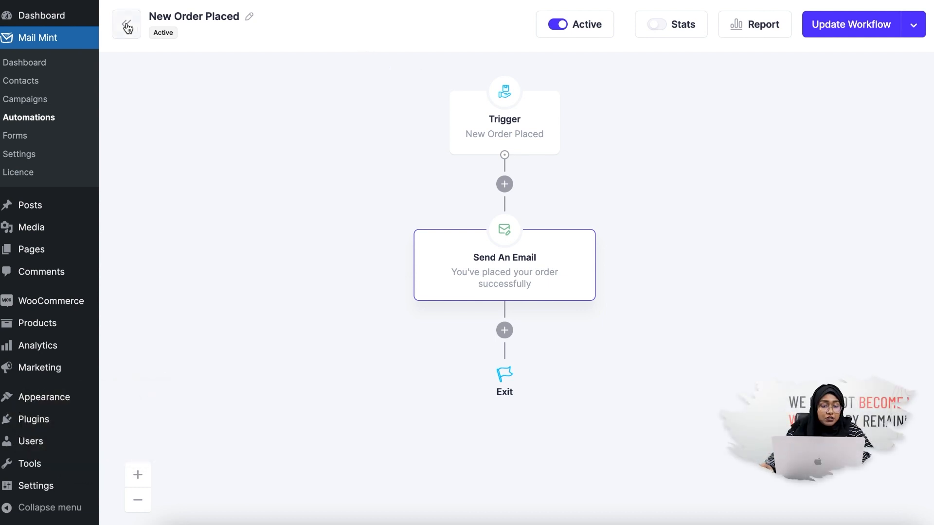
pyautogui.click(128, 24)
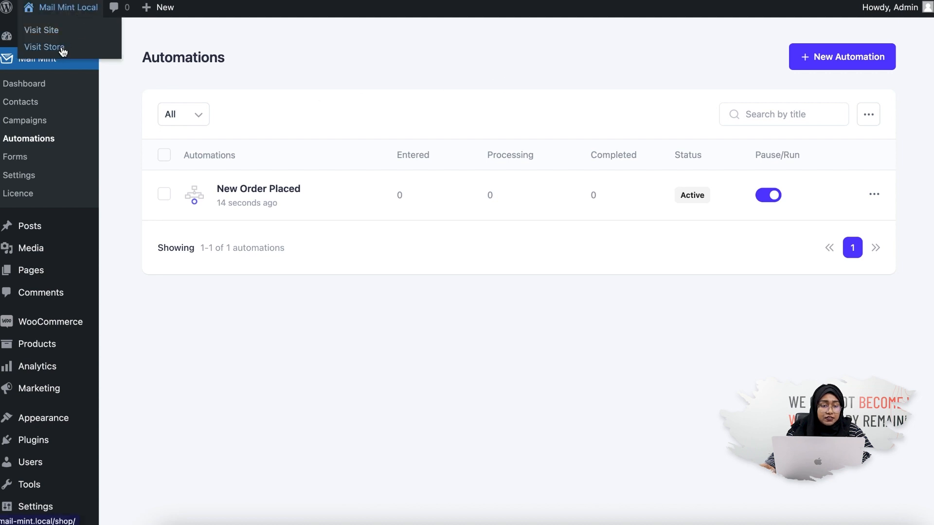
# Visit the store, add a Beanie and a Cap, and view the $34.00 cart
pyautogui.click(37, 47)
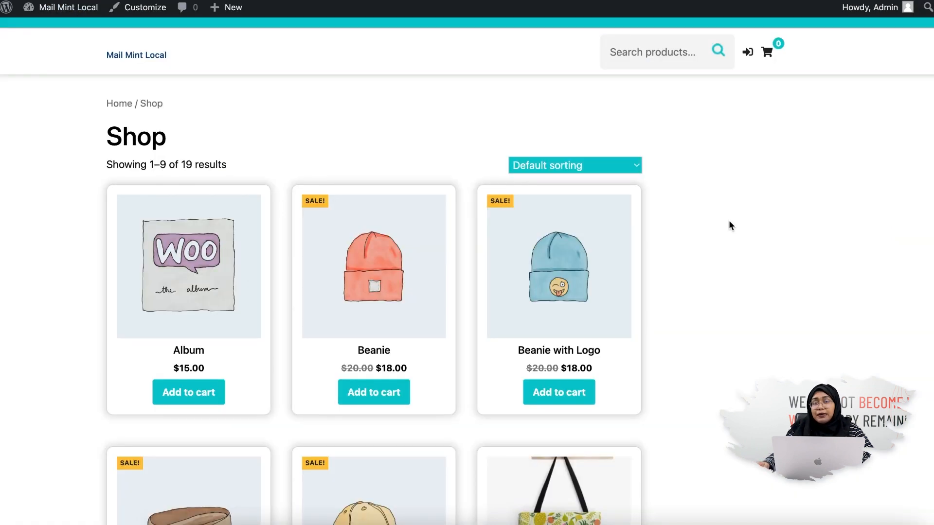
pyautogui.scroll(-3)
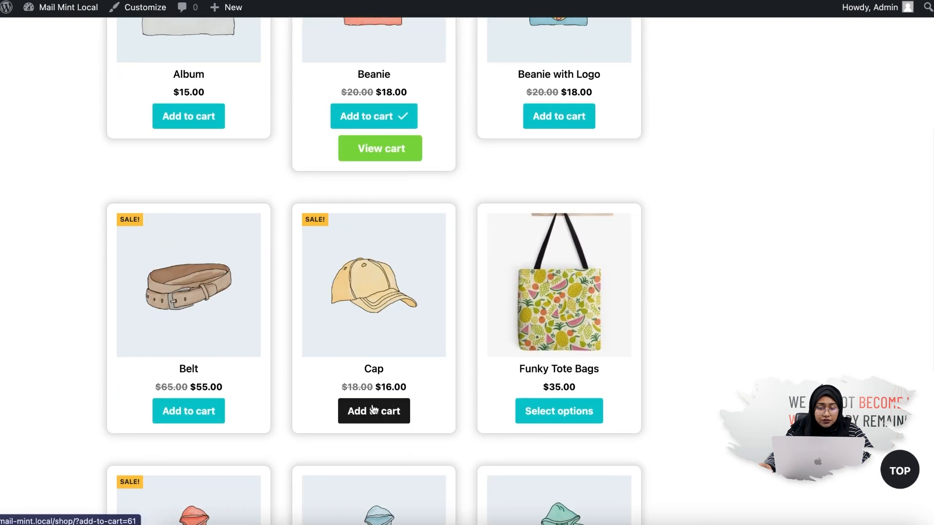
pyautogui.click(373, 411)
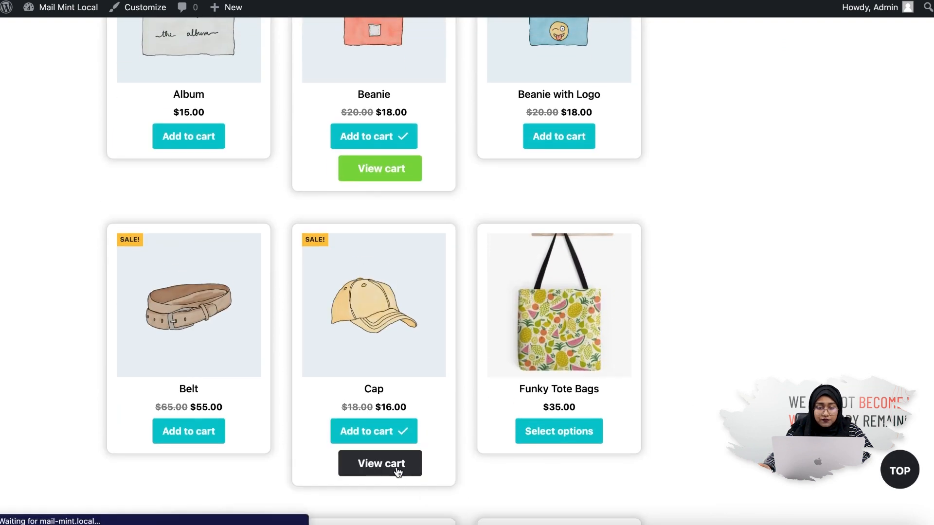
pyautogui.click(380, 464)
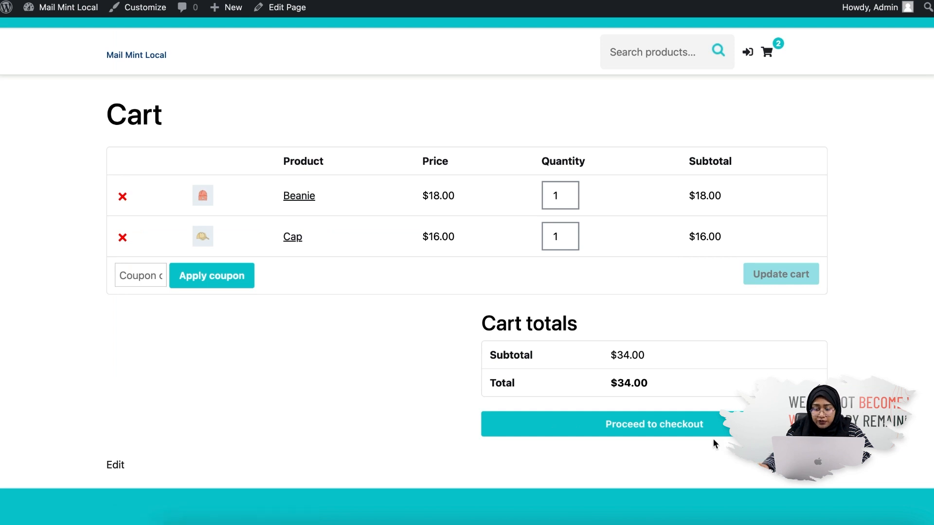
# Check out the Beanie and Cap with billing name Nabila and phone 122-333-44, then place the order
pyautogui.click(654, 424)
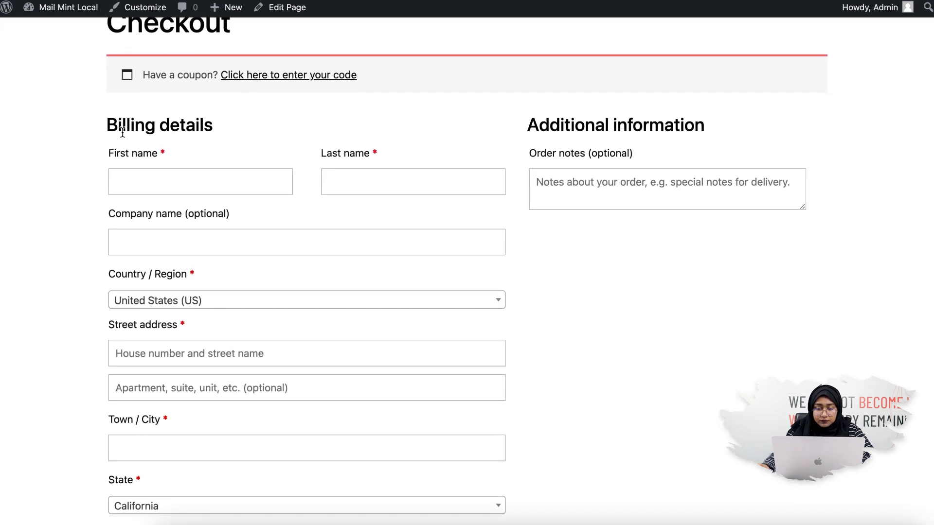
pyautogui.write('Nabila')
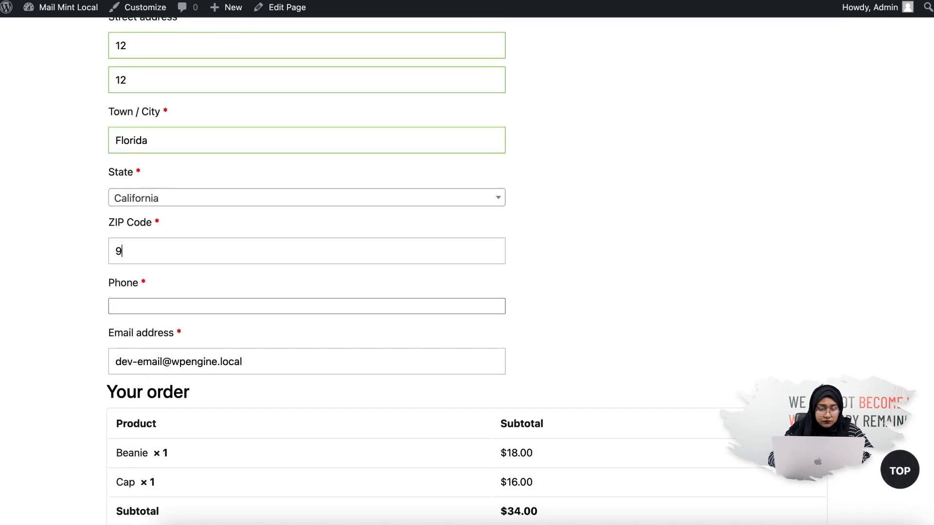
pyautogui.write('122-333-444')
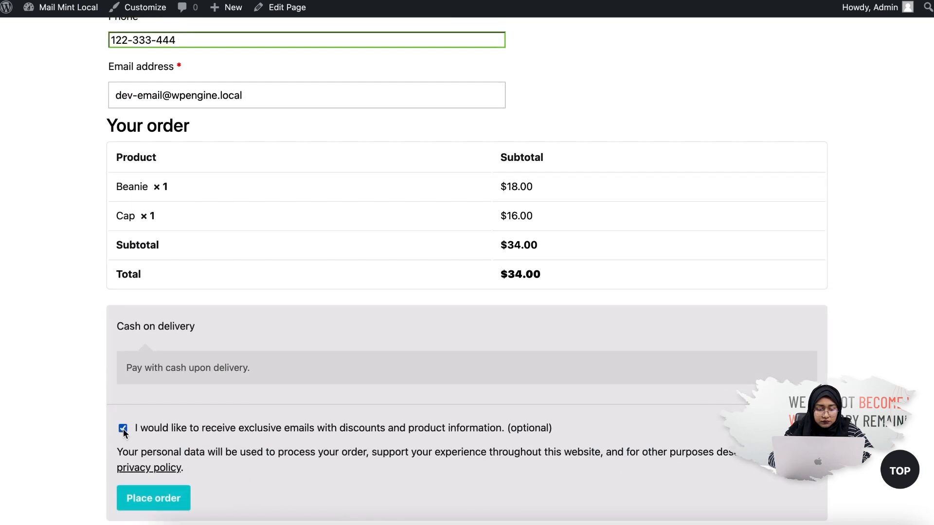
pyautogui.click(153, 498)
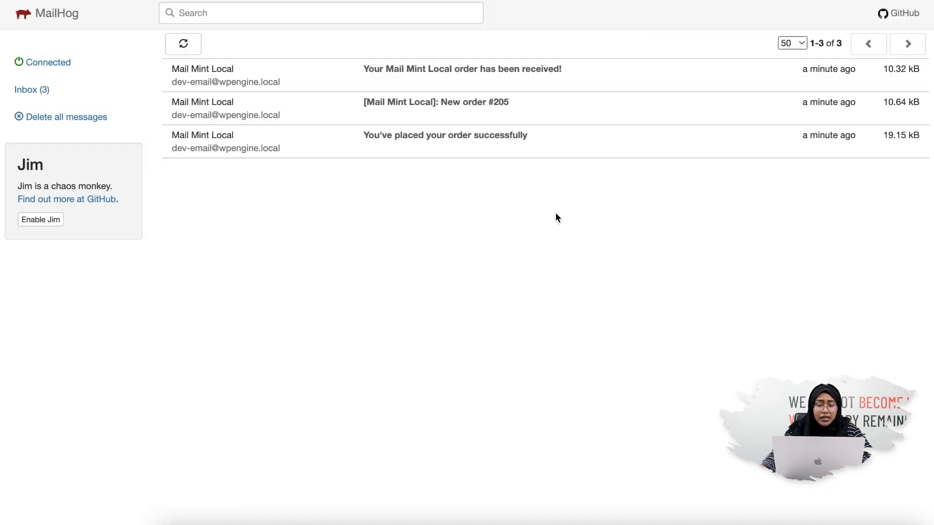
pyautogui.click(461, 69)
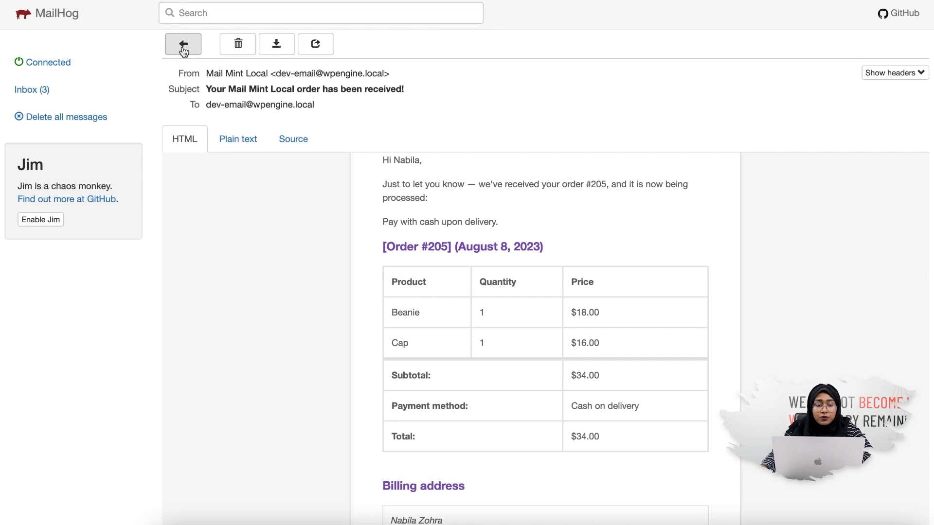
pyautogui.moveTo(183, 46)
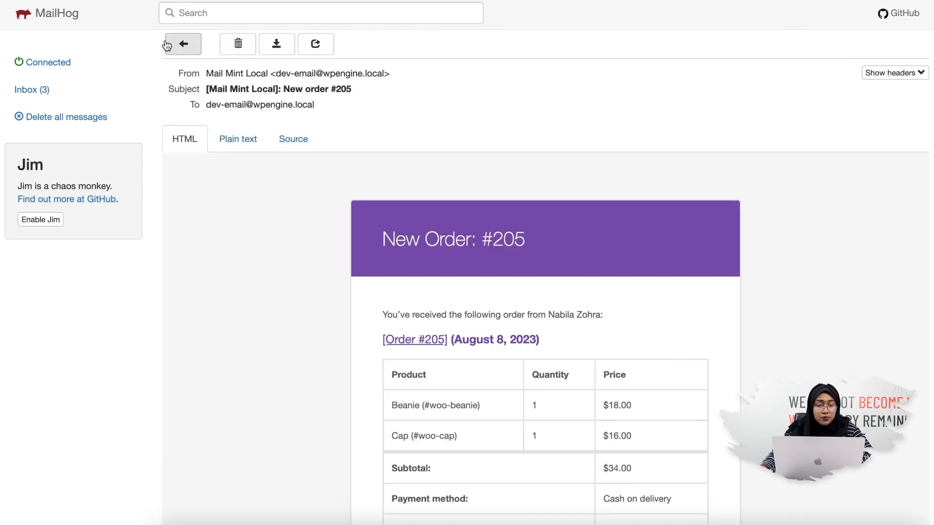
pyautogui.click(182, 44)
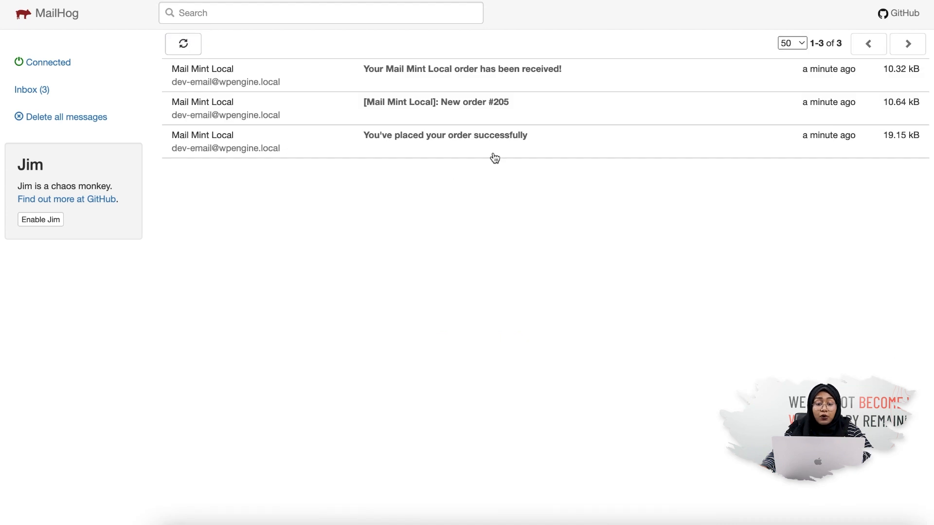
# View the order-success email greeting Nabila, with its Thank You banner and body
pyautogui.click(444, 135)
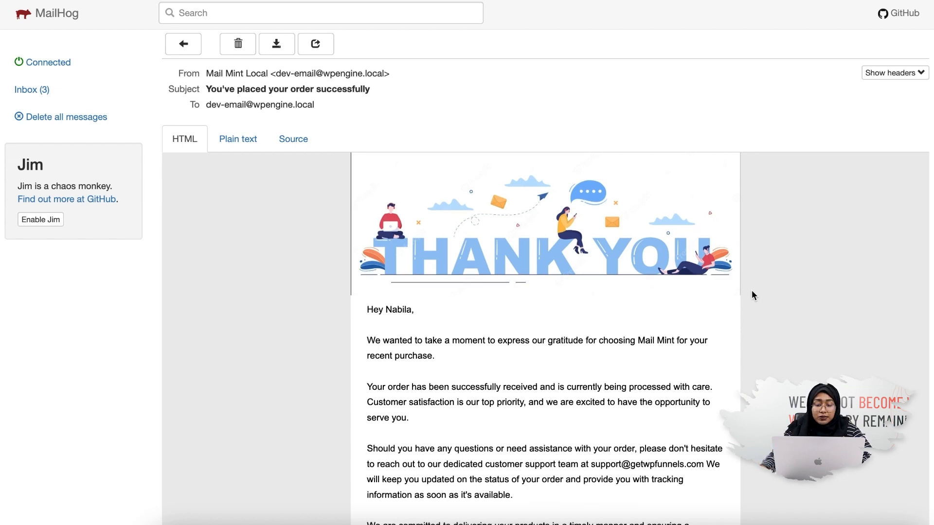
pyautogui.scroll(-3)
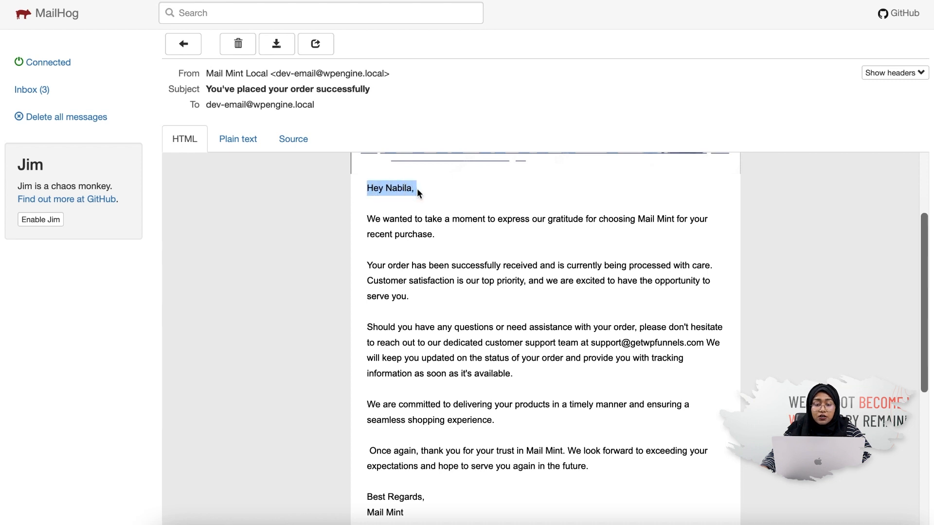
pyautogui.moveTo(542, 244)
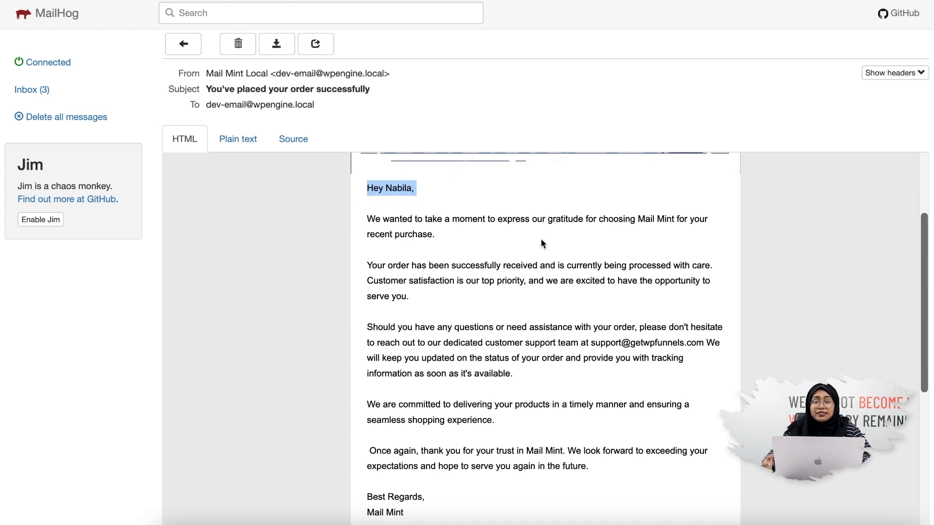